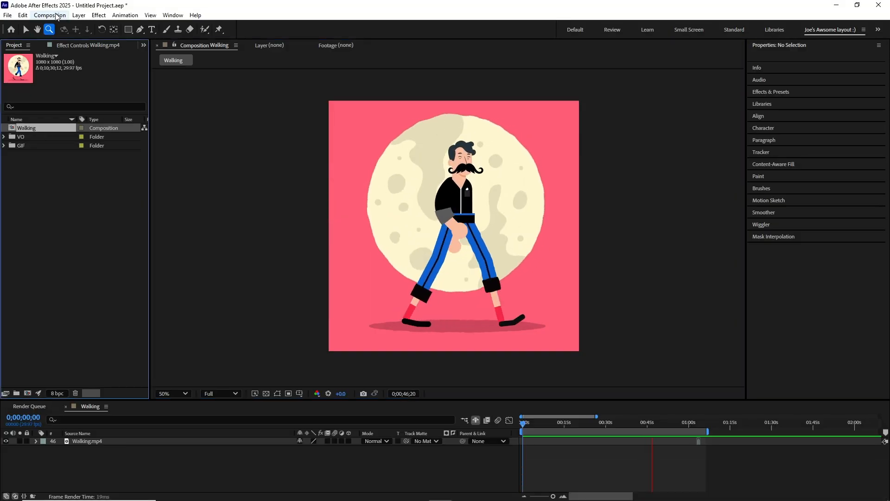
Review the Walking composition's settings and close them unchanged
click(52, 15)
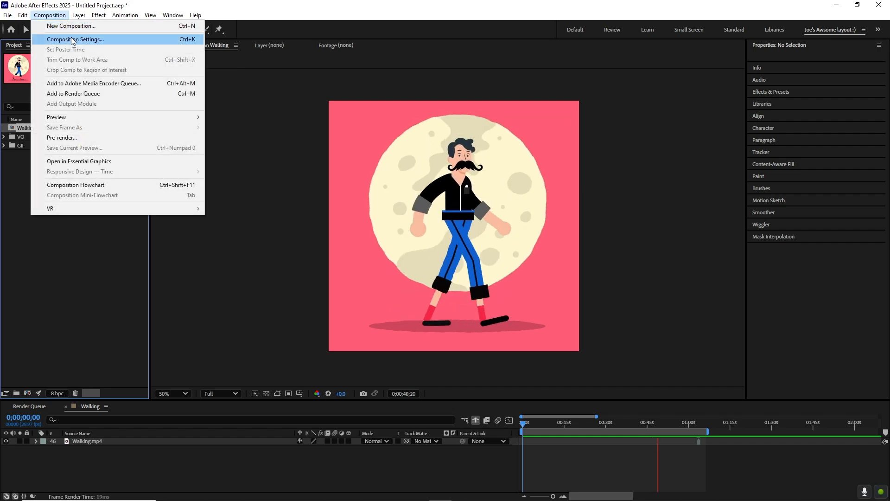
click(79, 38)
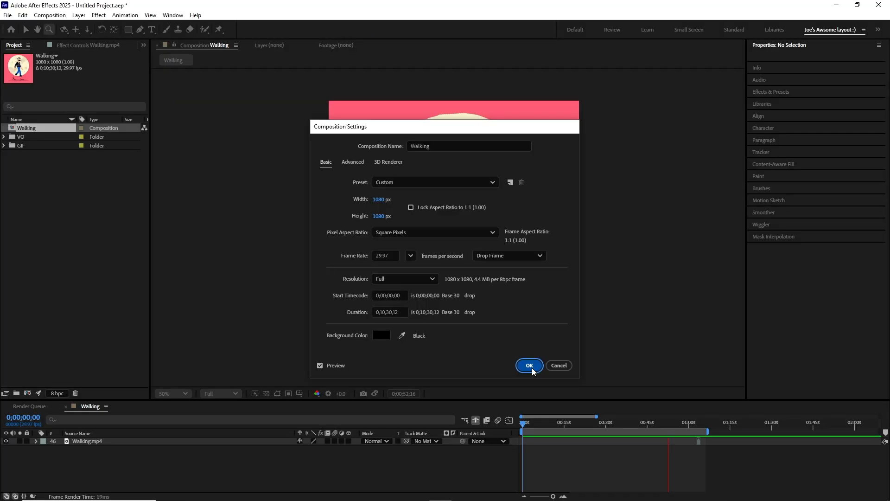
click(529, 365)
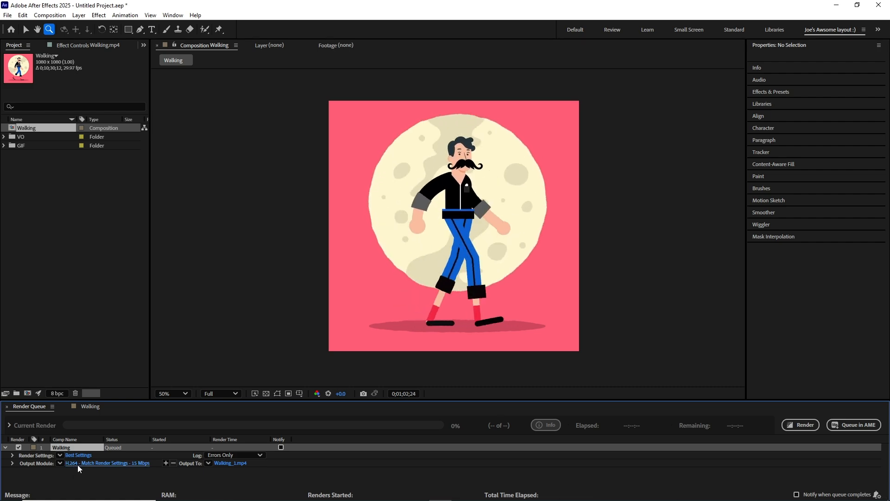
Bring up Output Module Settings for the queued H.264 render and check the Format choices
click(93, 464)
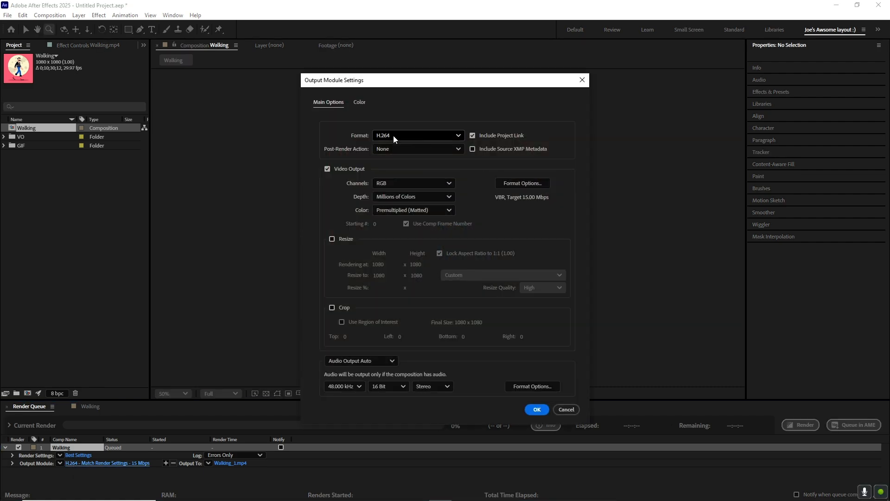
click(536, 410)
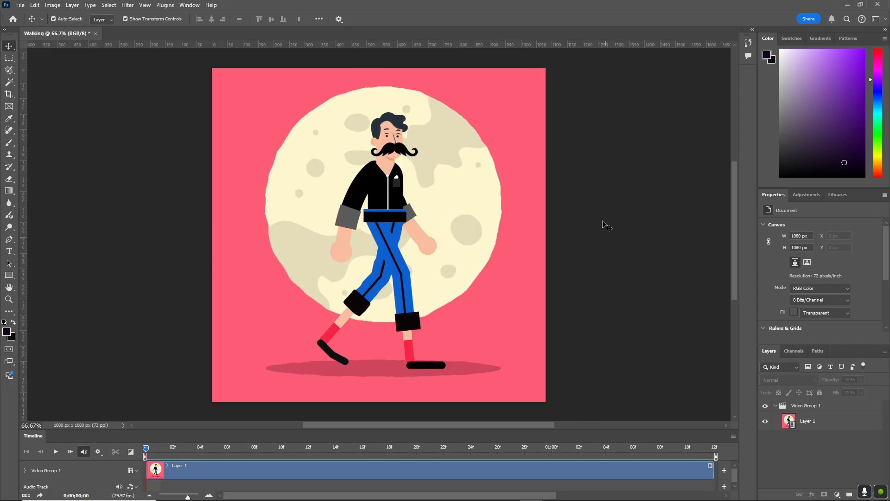
mouse_move(566, 425)
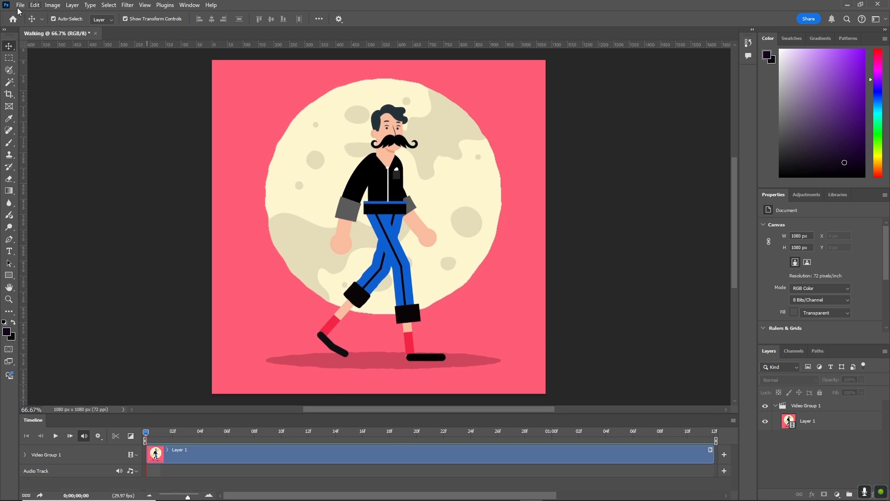
click(20, 5)
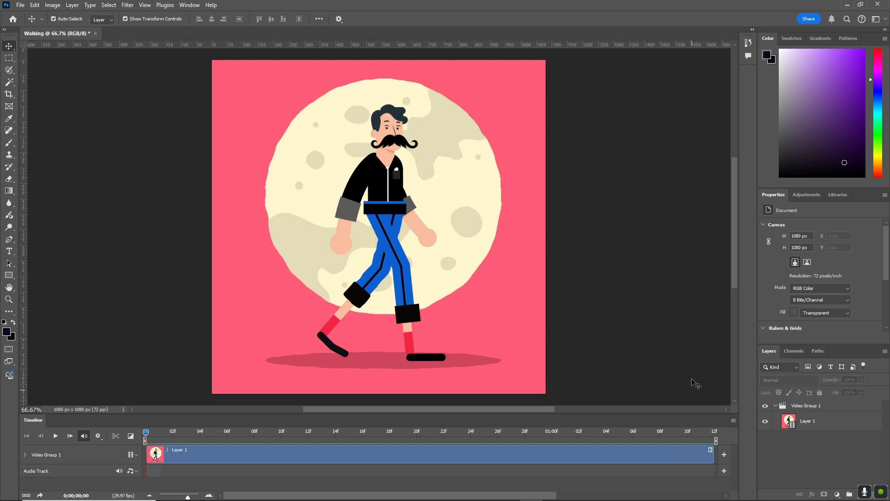
mouse_move(646, 339)
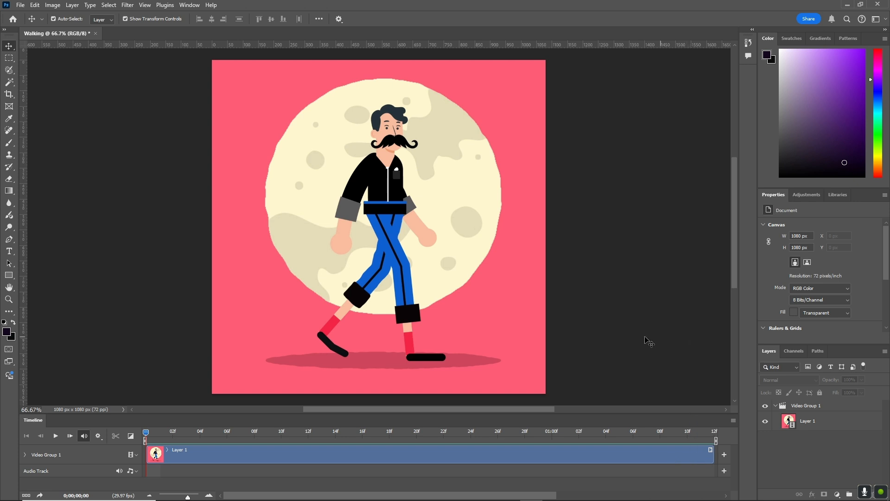
mouse_move(628, 368)
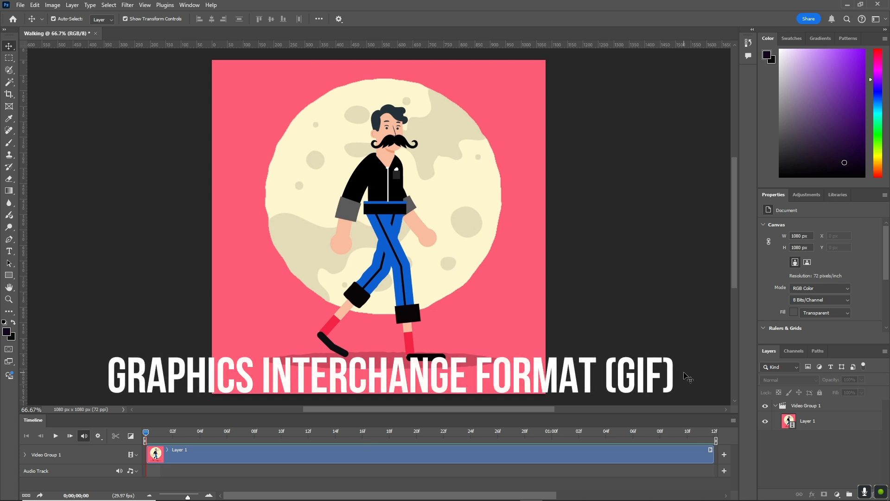
mouse_move(696, 379)
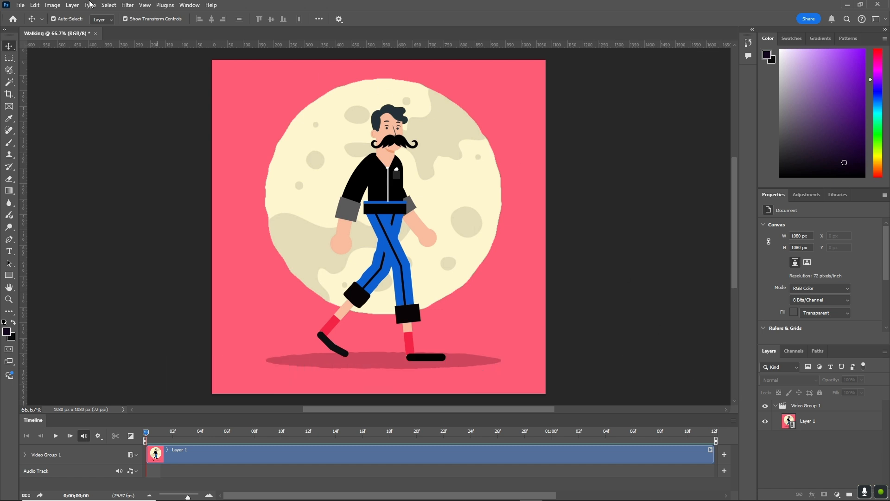
Resize the image to 50 percent (540 × 540 px), converting the video layer to a smart object
click(55, 6)
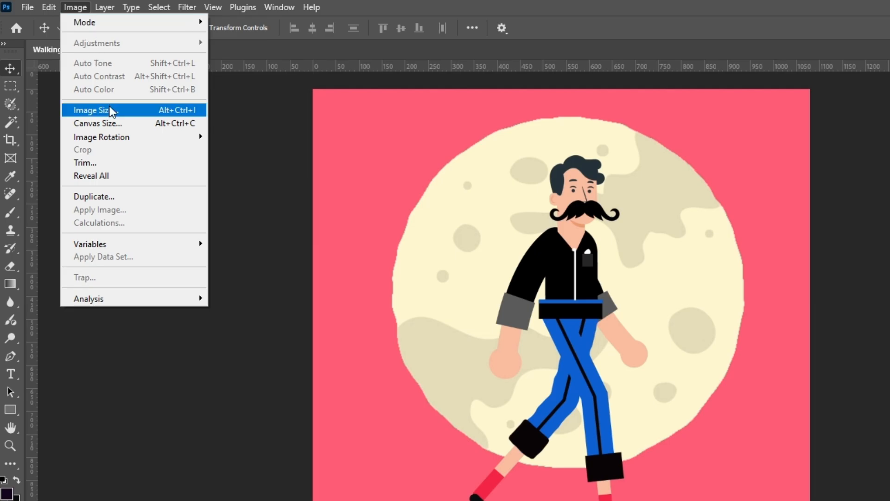
click(94, 109)
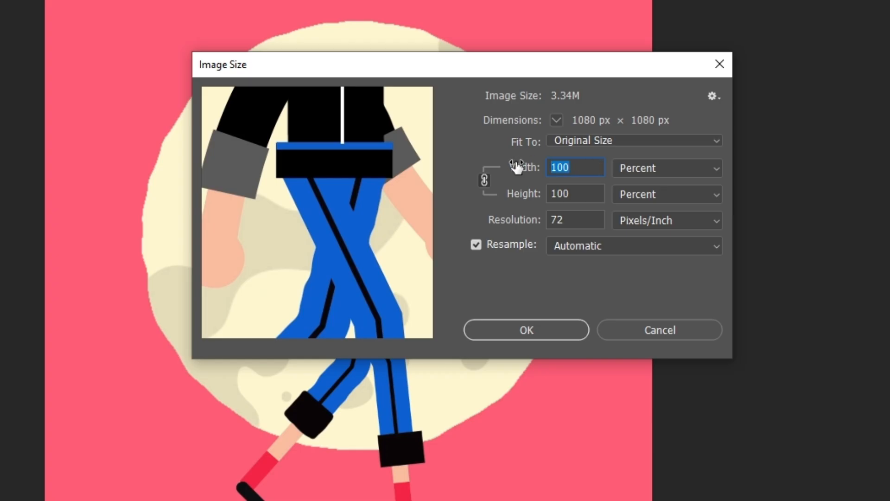
text(50)
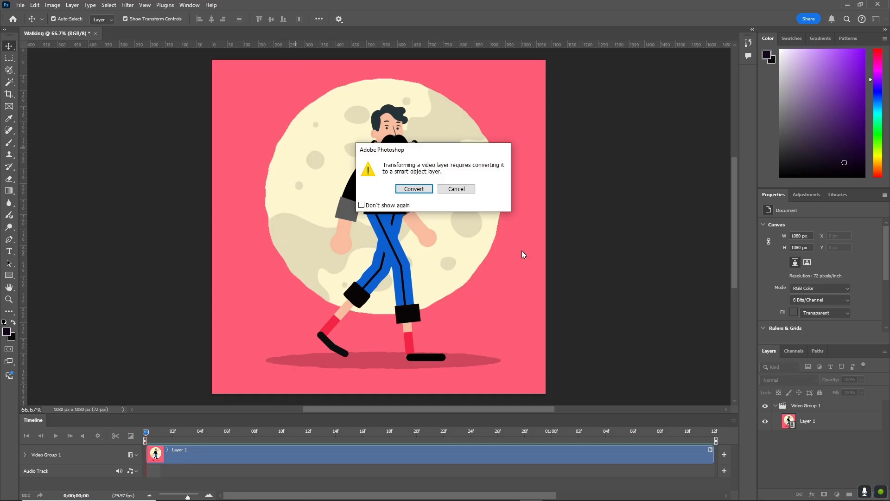
click(413, 189)
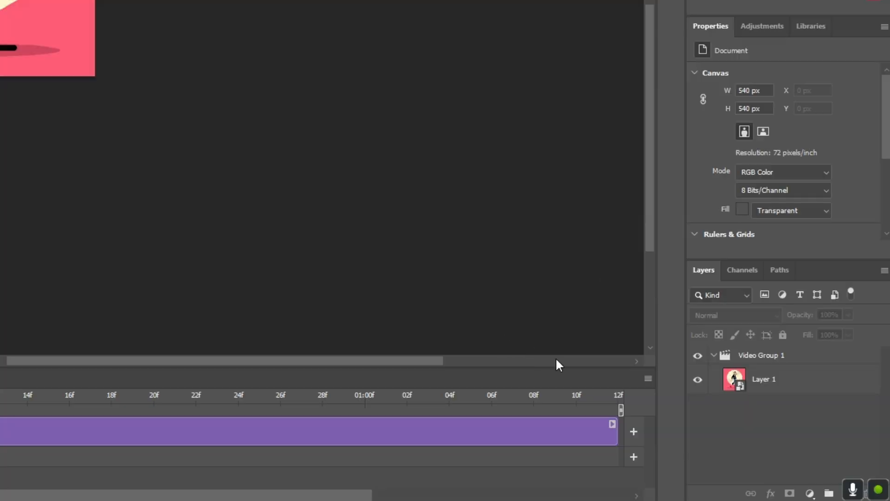
Set the timeline frame rate to 20 fps instead of 29.97
click(649, 378)
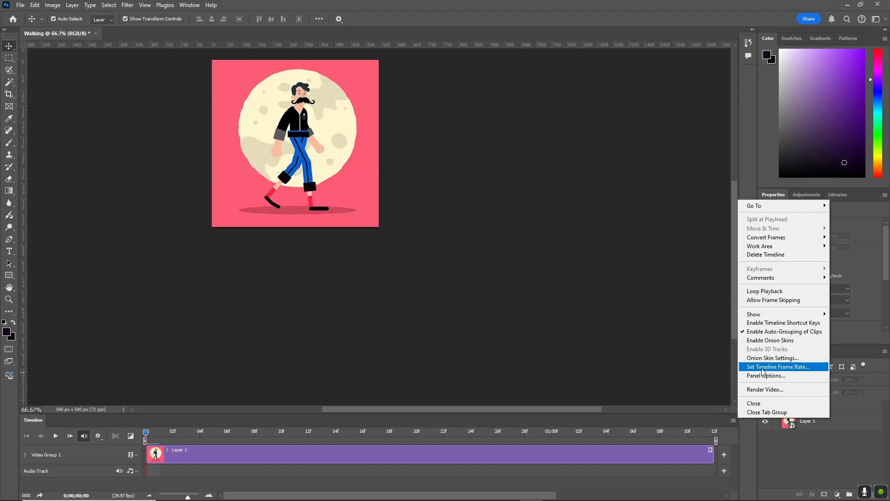
click(777, 366)
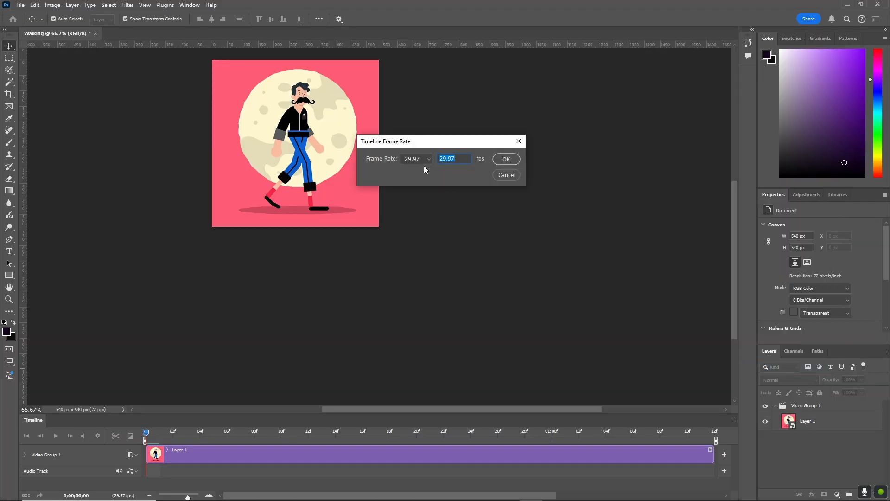
click(426, 158)
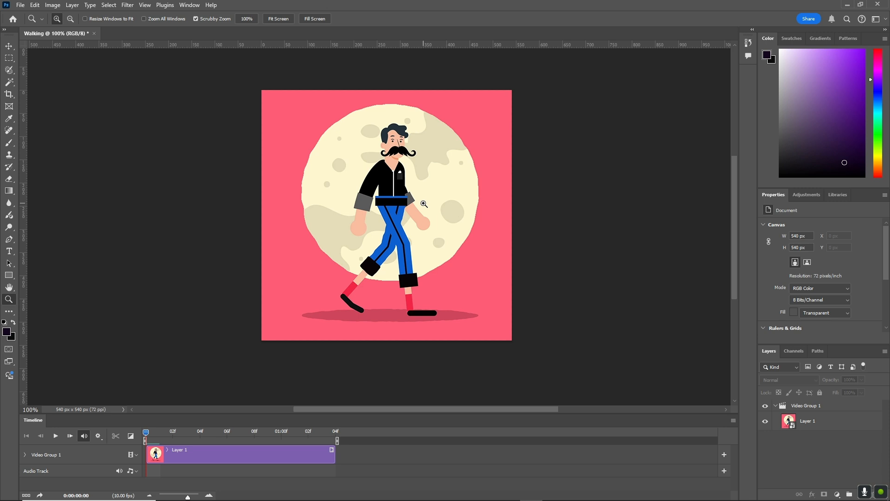
mouse_move(94, 78)
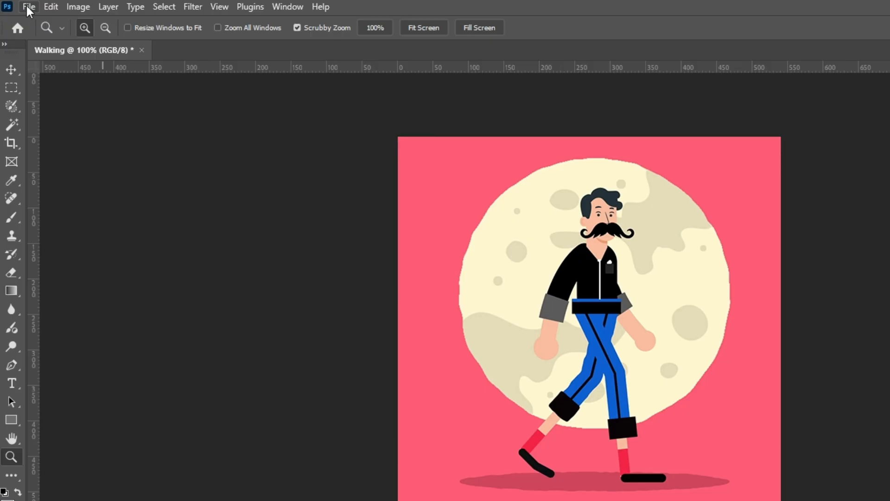
Browse the File menu toward the Export commands
click(31, 6)
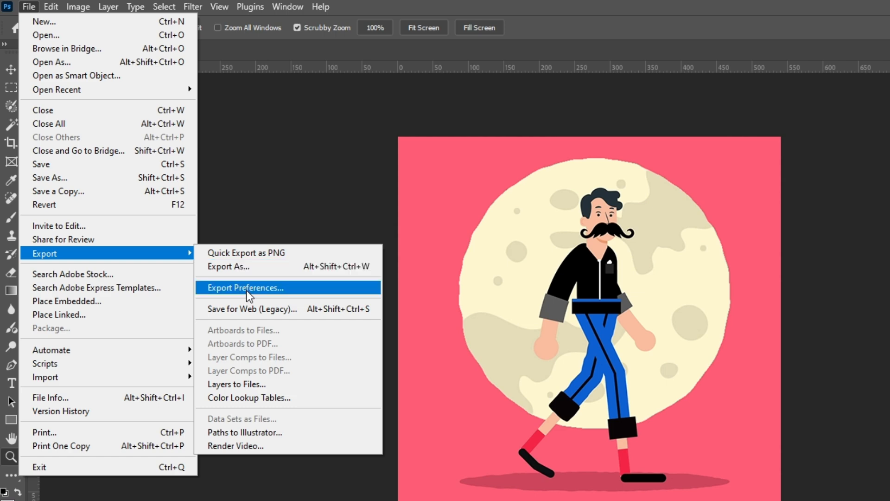
mouse_move(267, 318)
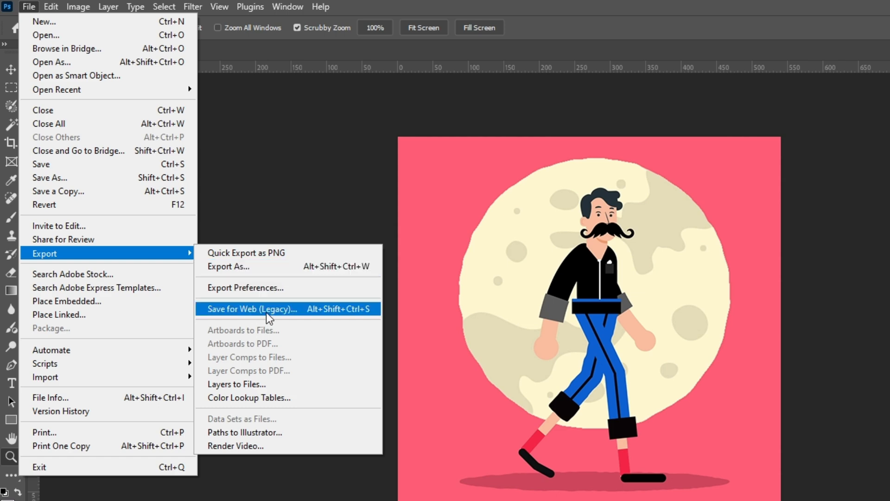
click(251, 309)
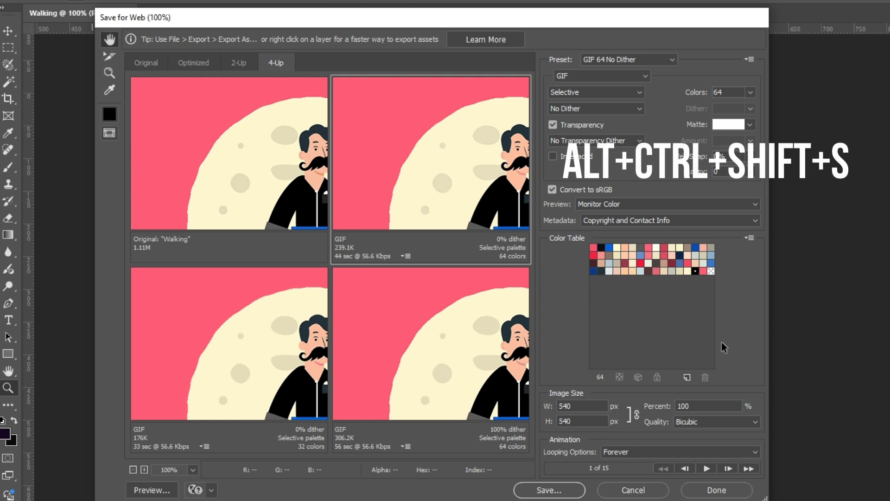
mouse_move(141, 472)
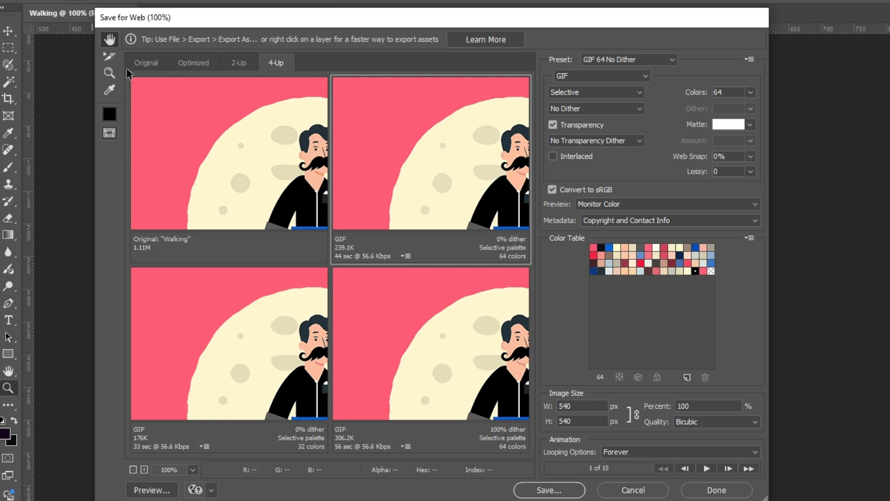
mouse_move(253, 65)
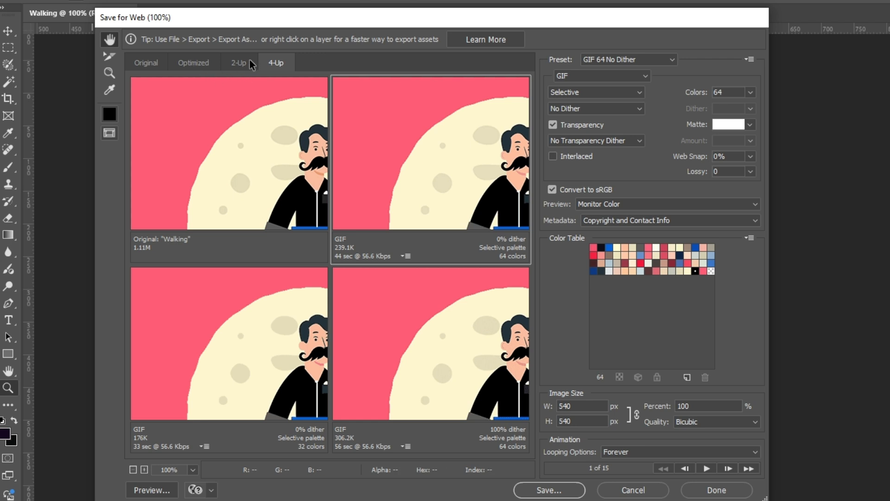
mouse_move(156, 75)
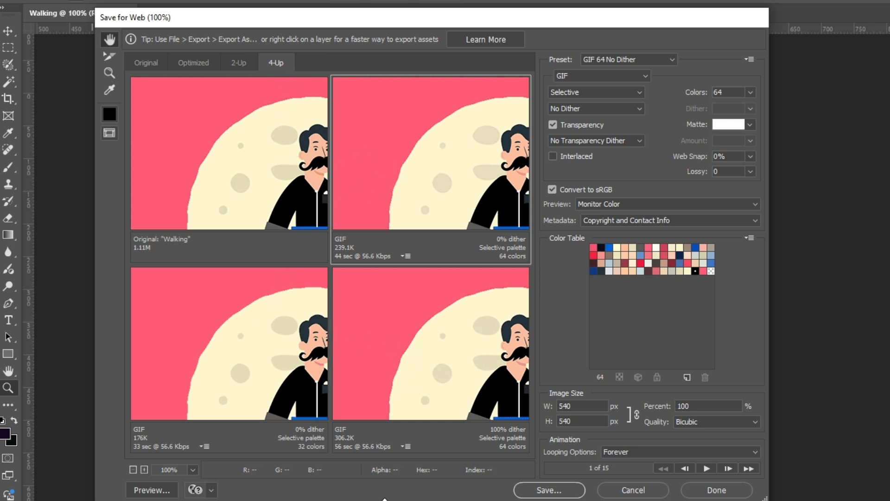
mouse_move(236, 135)
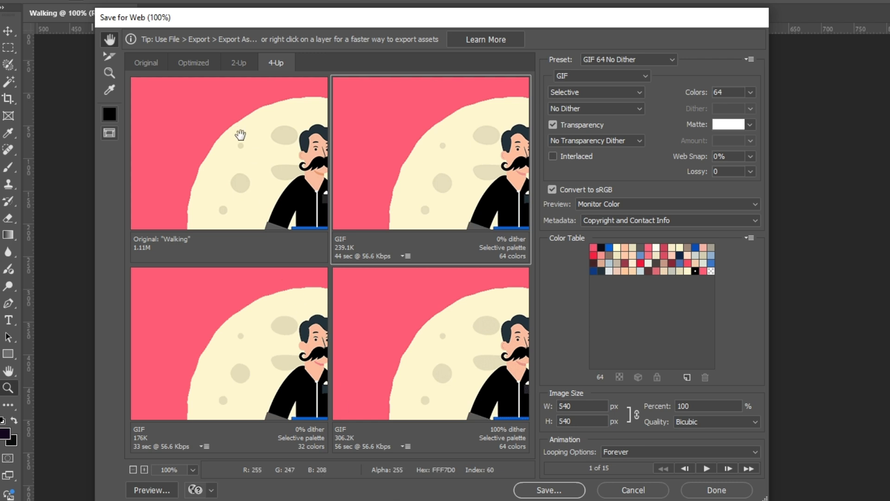
mouse_move(182, 176)
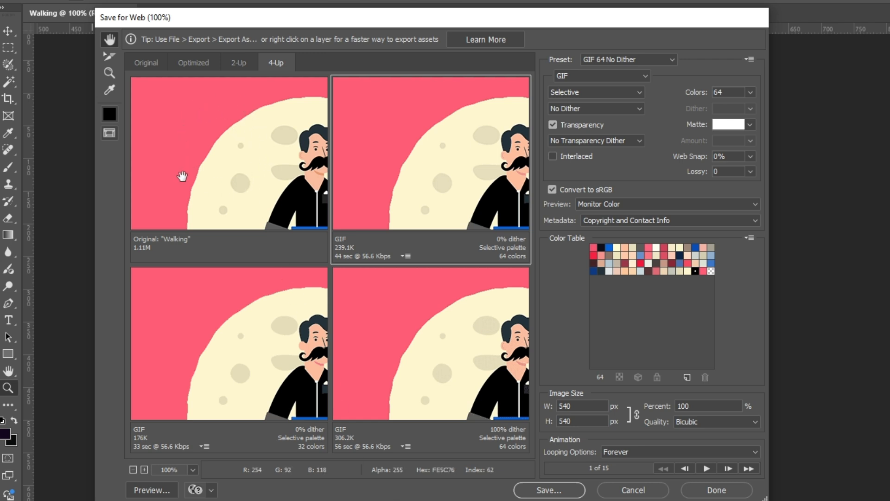
mouse_move(237, 373)
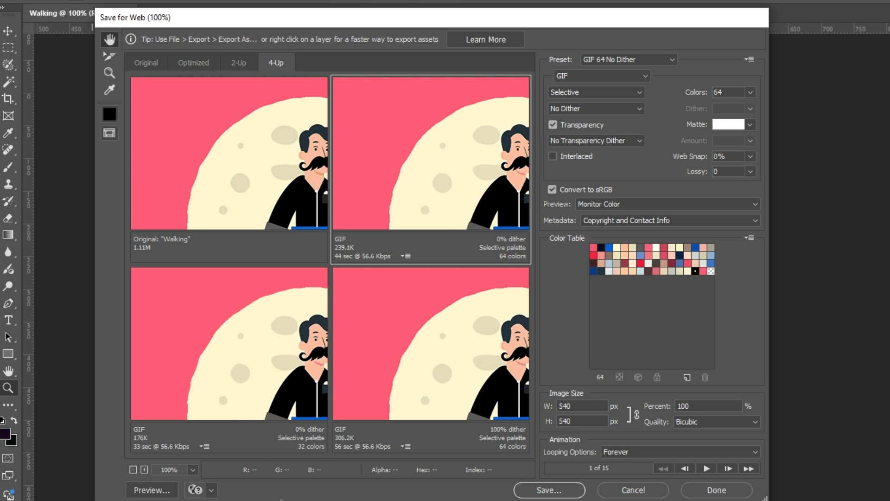
mouse_move(346, 450)
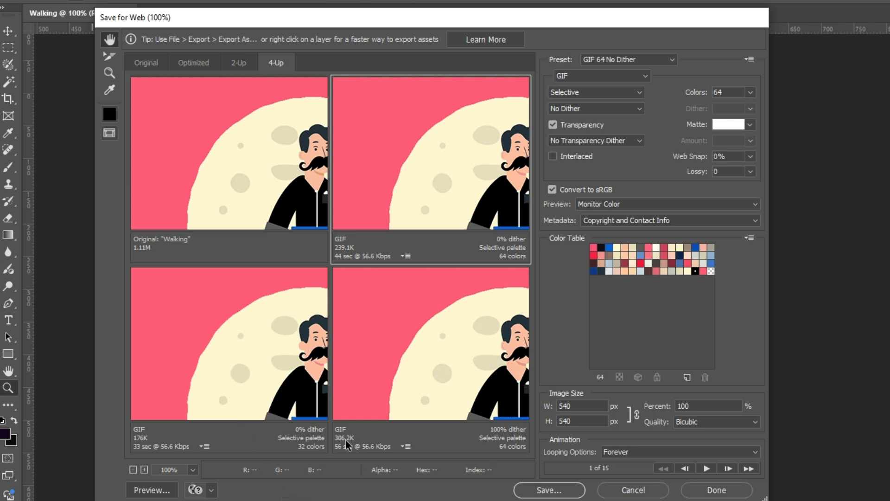
mouse_move(146, 449)
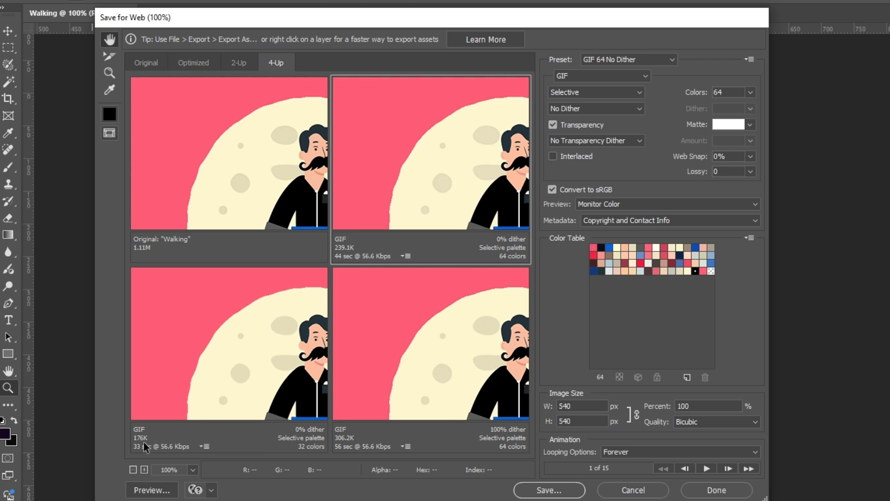
mouse_move(244, 490)
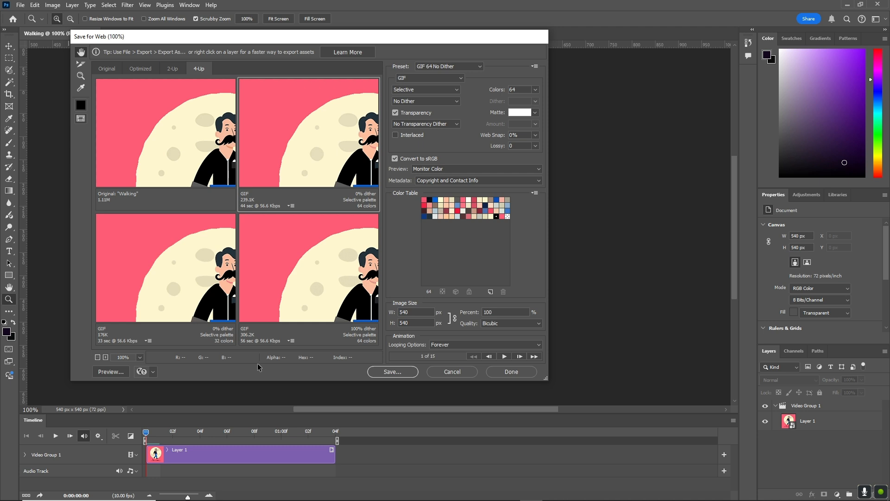
mouse_move(258, 368)
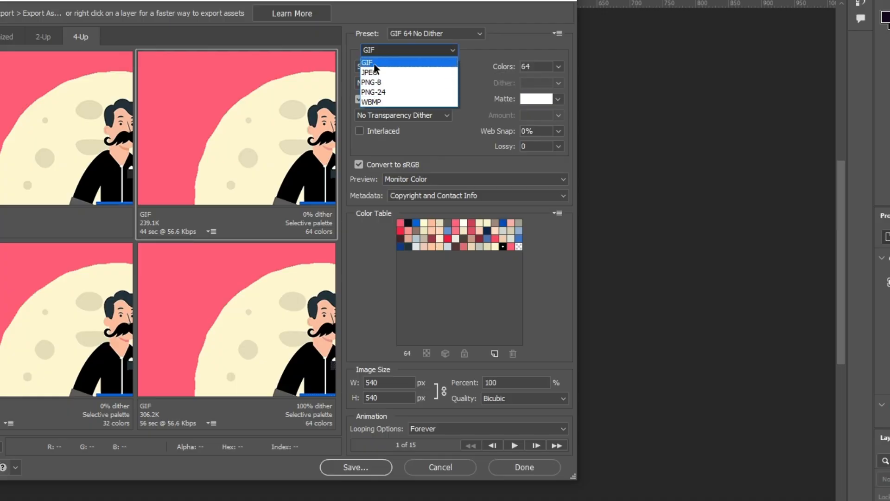
click(368, 61)
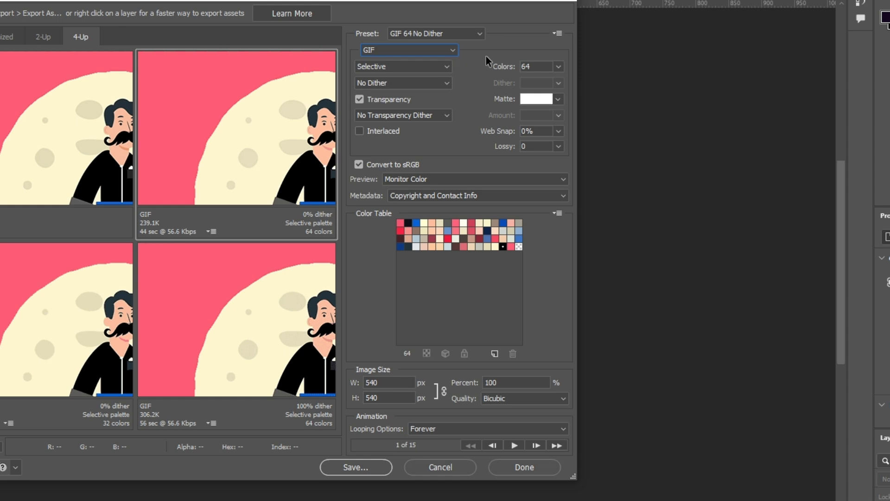
mouse_move(532, 66)
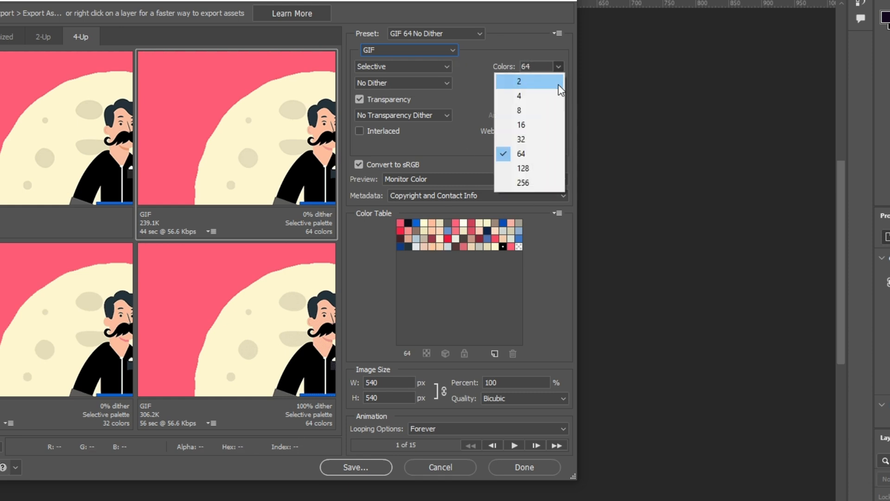
mouse_move(533, 129)
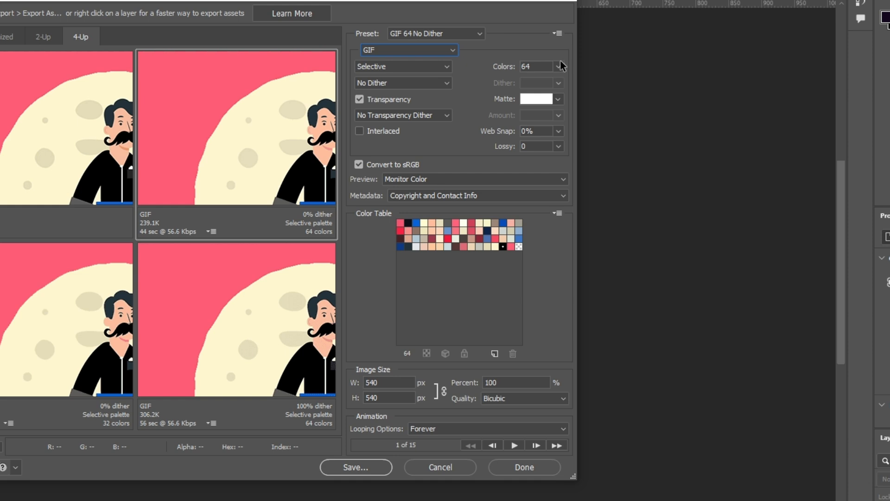
mouse_move(522, 46)
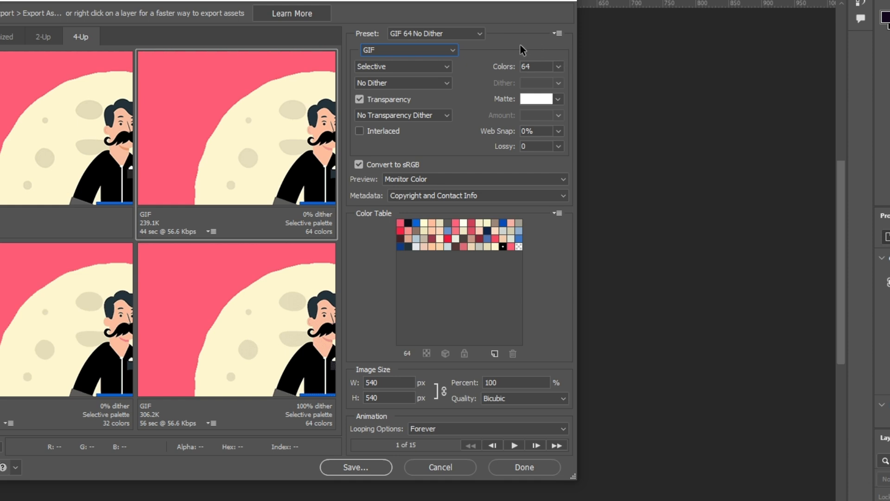
mouse_move(485, 112)
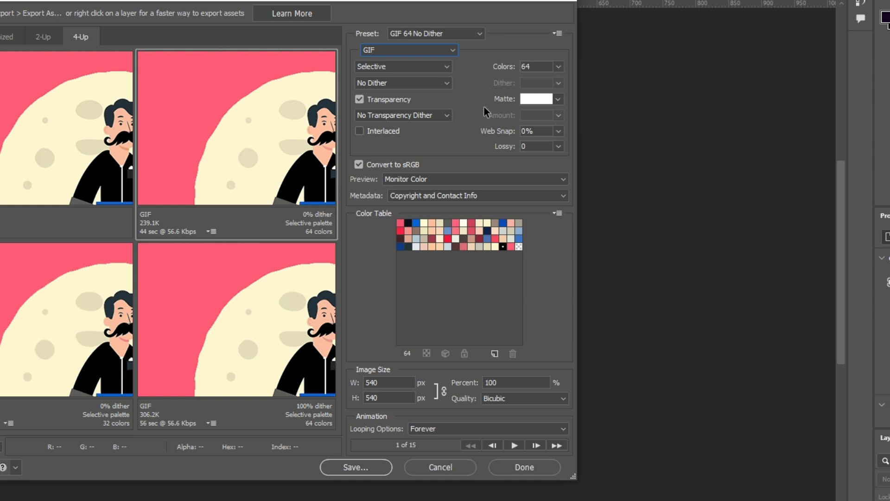
mouse_move(375, 115)
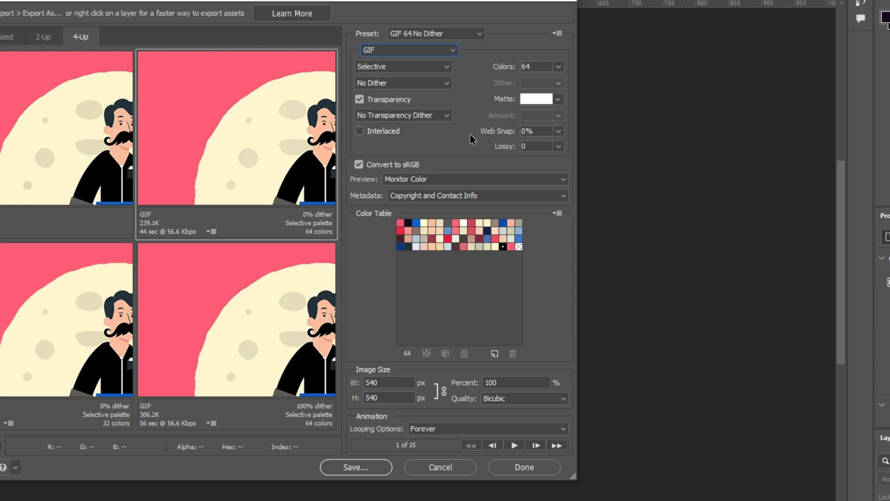
mouse_move(457, 148)
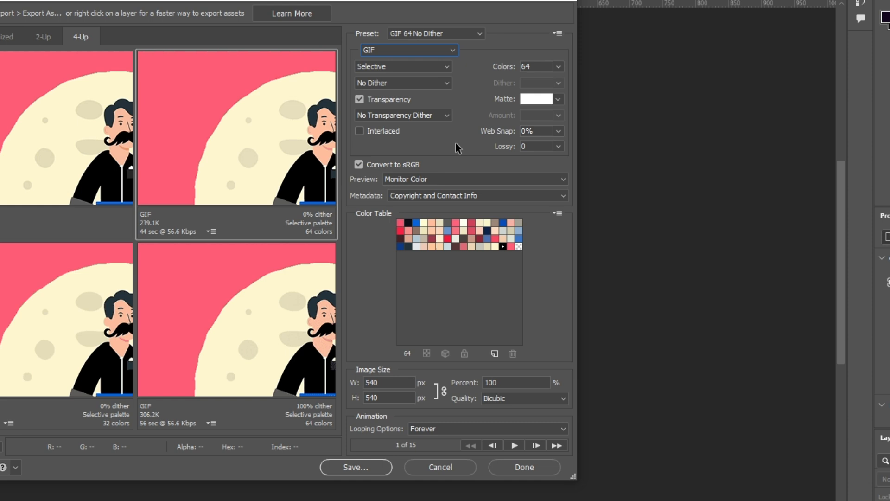
mouse_move(466, 150)
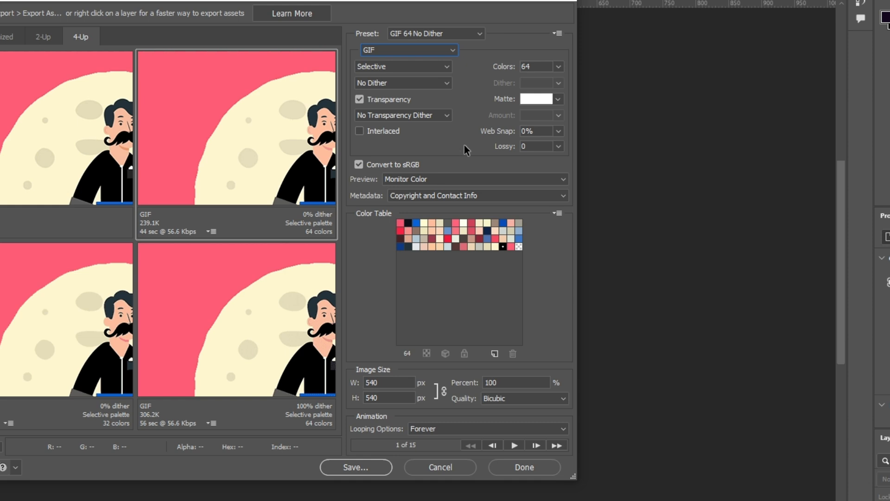
mouse_move(520, 382)
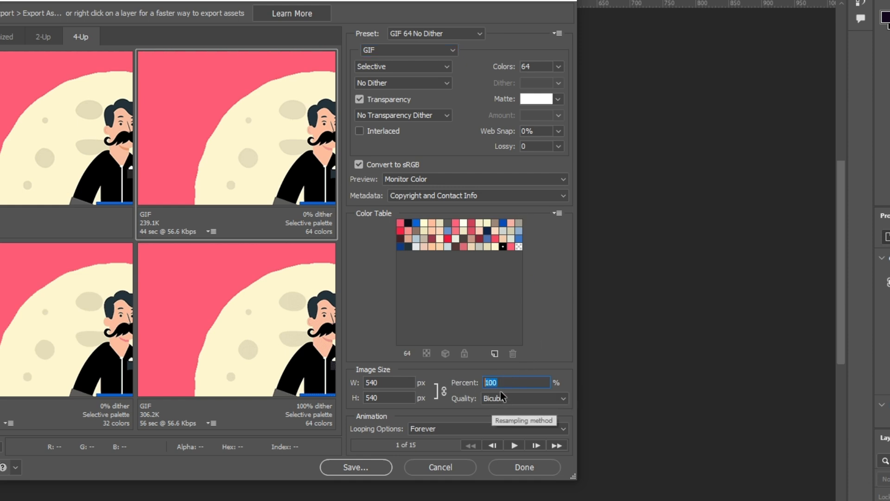
mouse_move(526, 364)
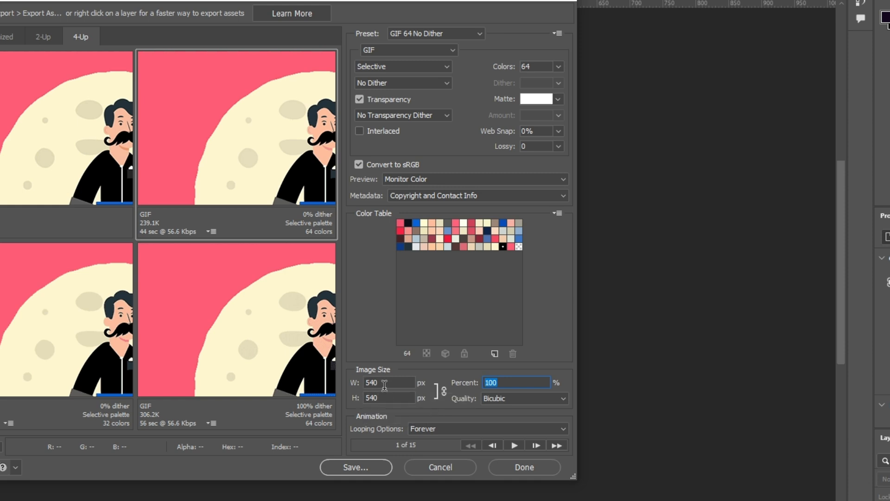
mouse_move(547, 342)
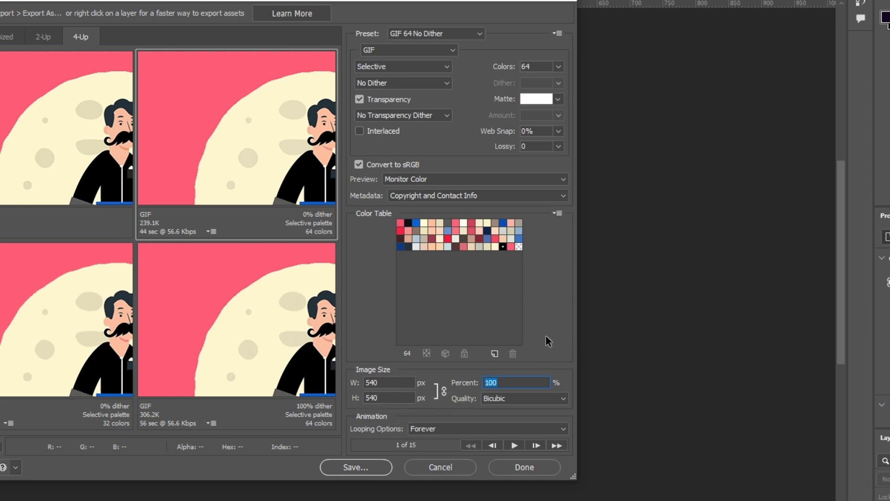
mouse_move(545, 322)
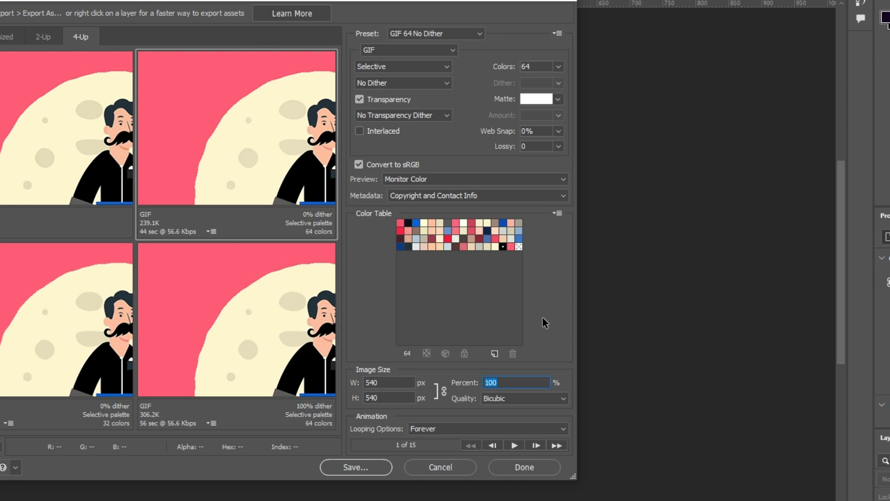
mouse_move(525, 435)
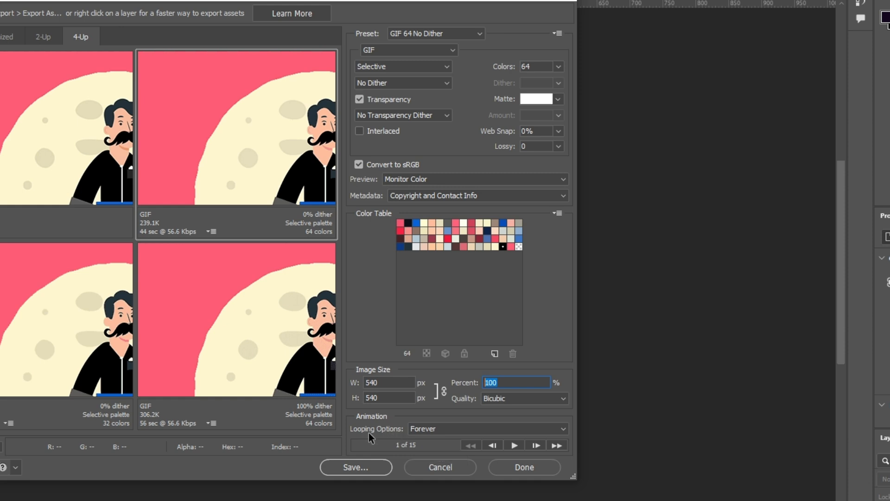
click(487, 428)
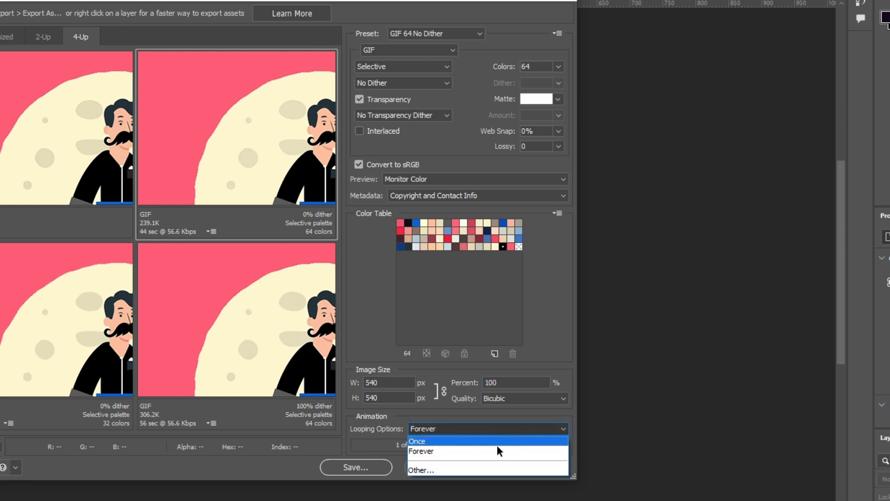
click(424, 464)
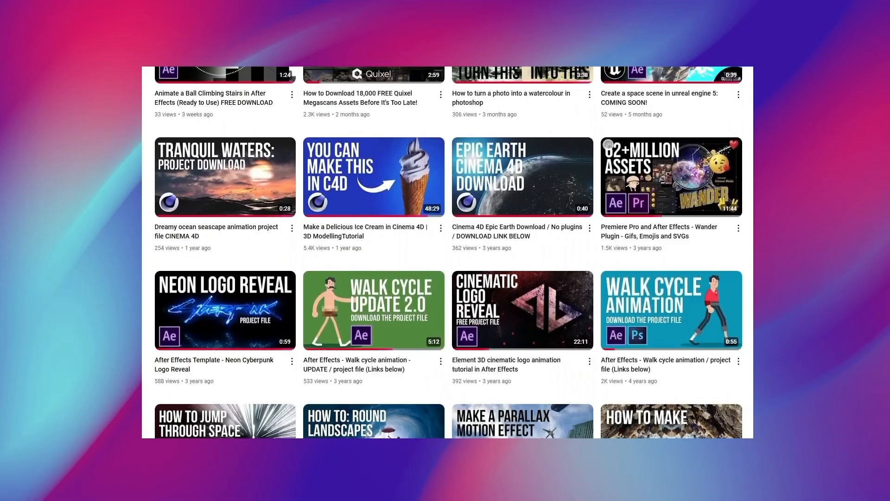
scroll(down, 3)
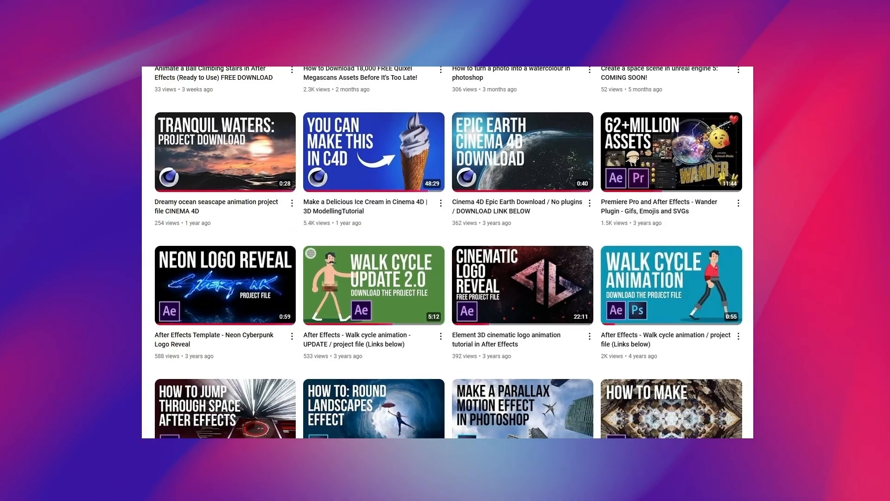
scroll(down, 3)
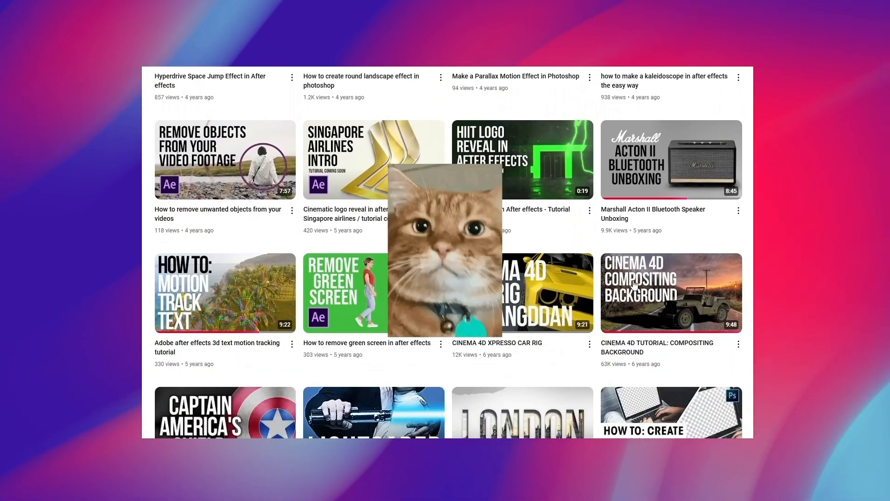
scroll(down, 3)
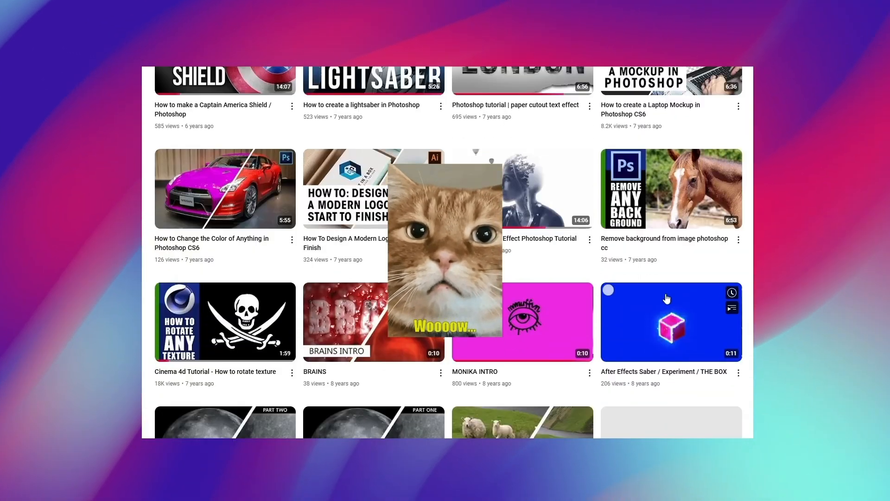
scroll(down, 3)
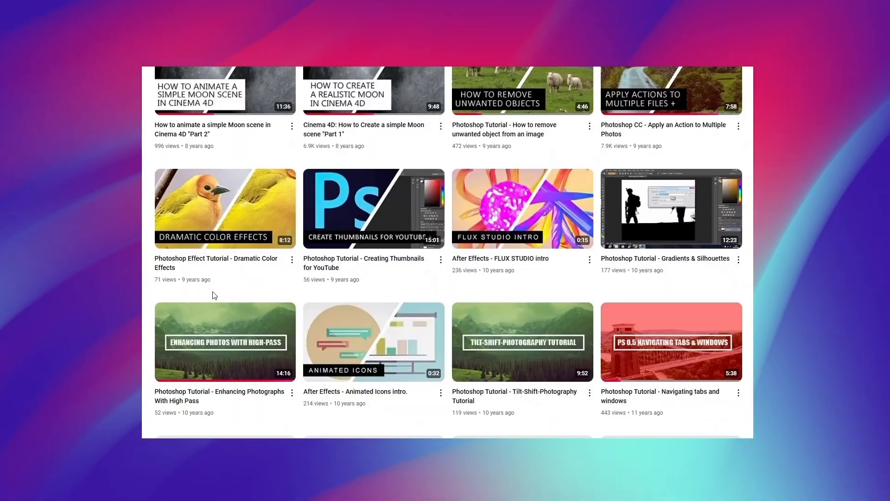